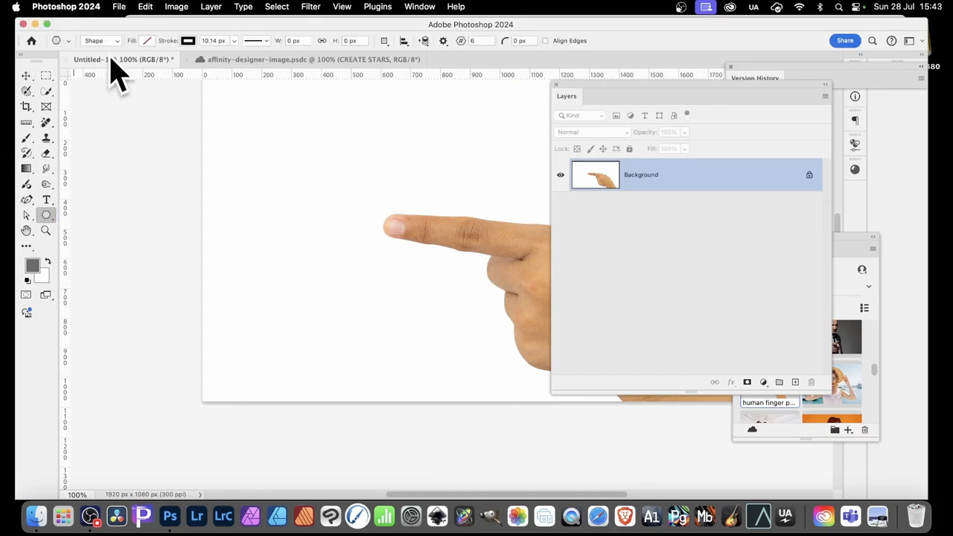
- Set the Polygon tool to Shape mode with no fill and a black stroke
click(100, 40)
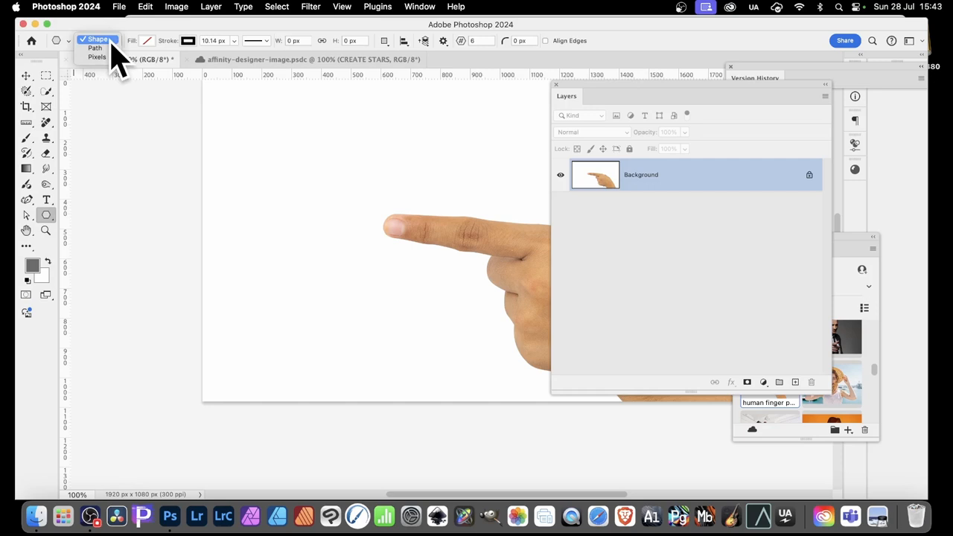
click(97, 39)
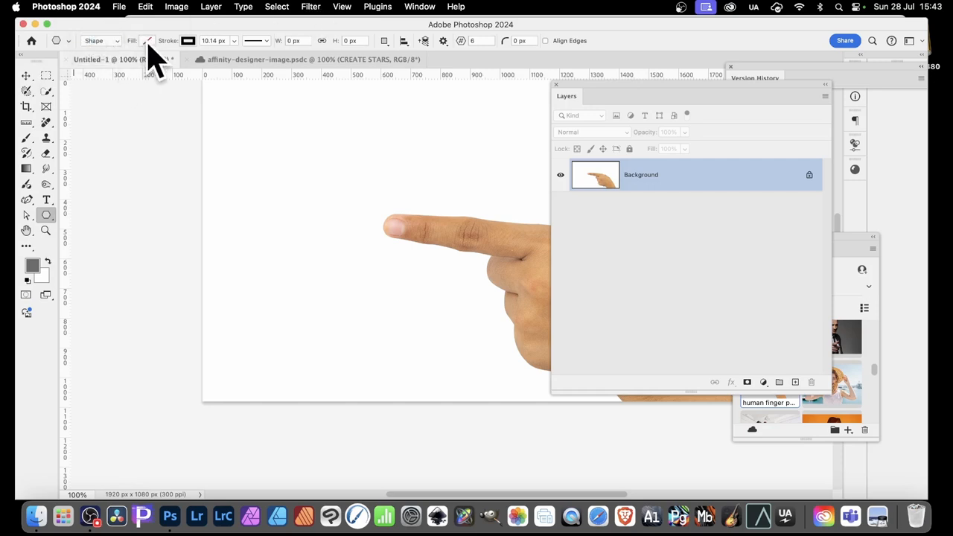
click(147, 40)
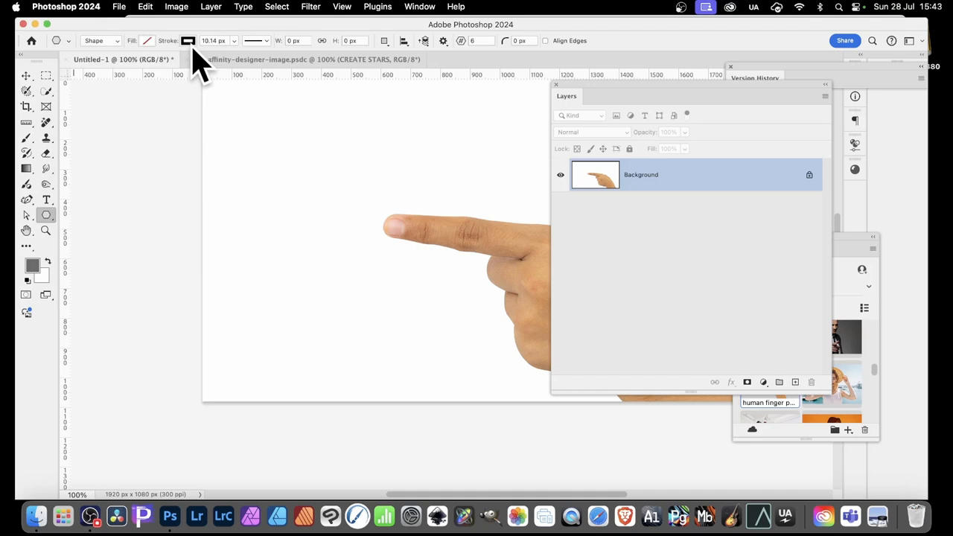
click(188, 40)
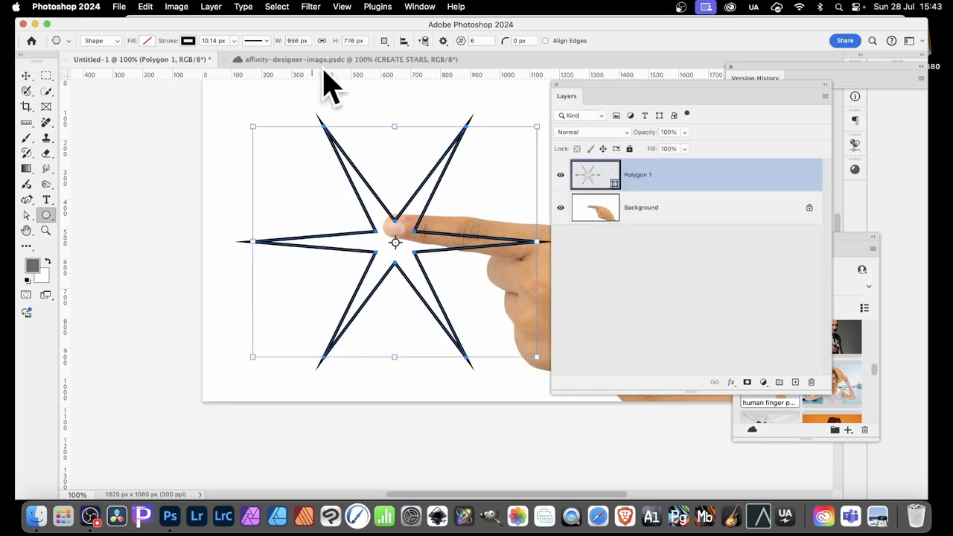
mouse_move(454, 63)
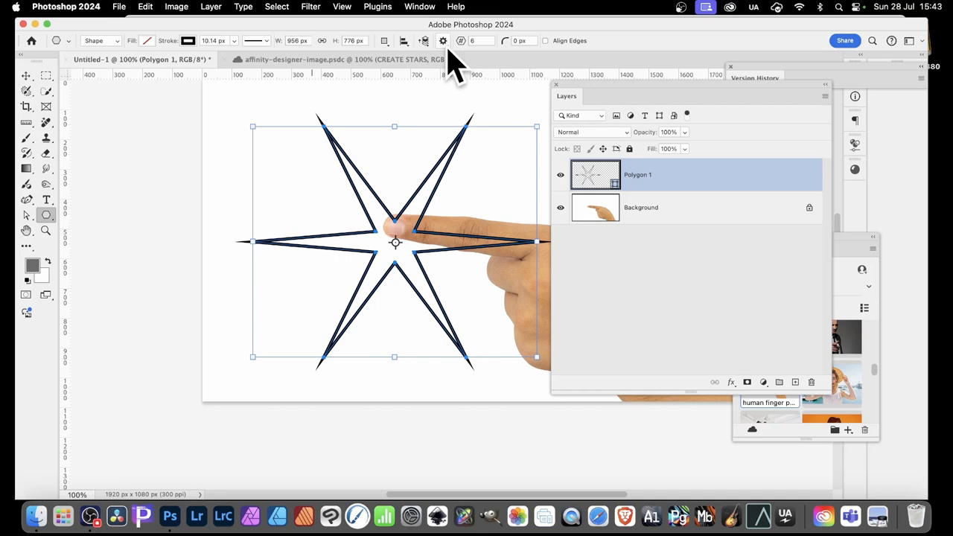
- Adjust the star ratio in Path Options to broaden the six points
click(442, 40)
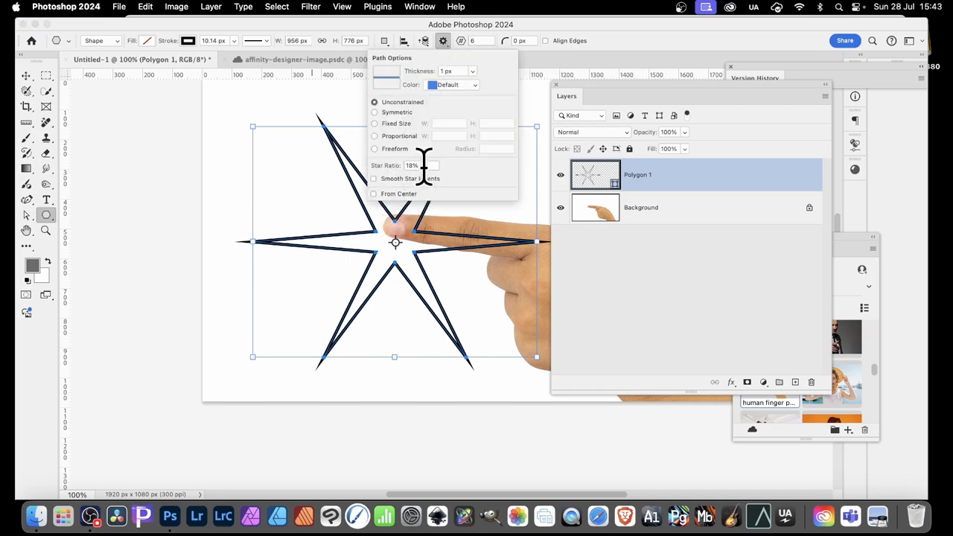
mouse_move(412, 165)
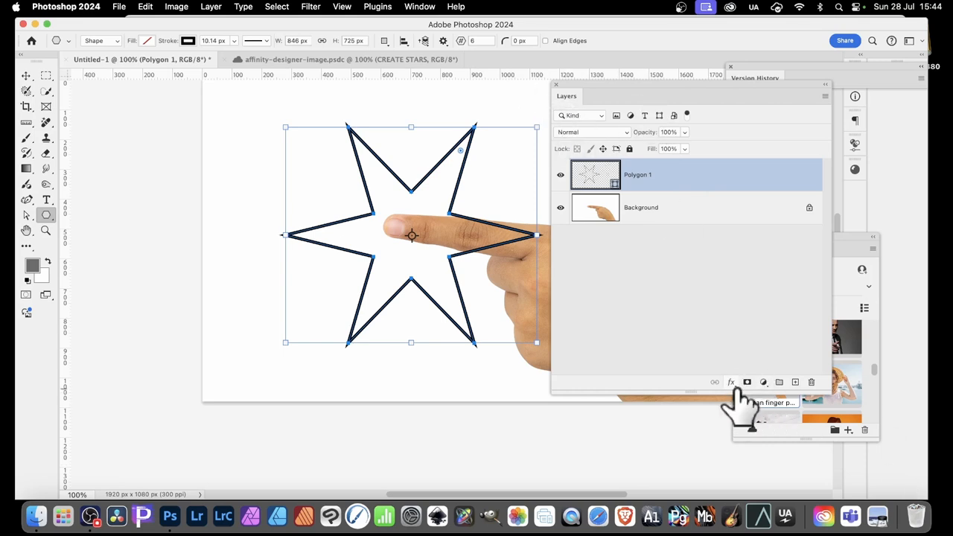
mouse_move(745, 499)
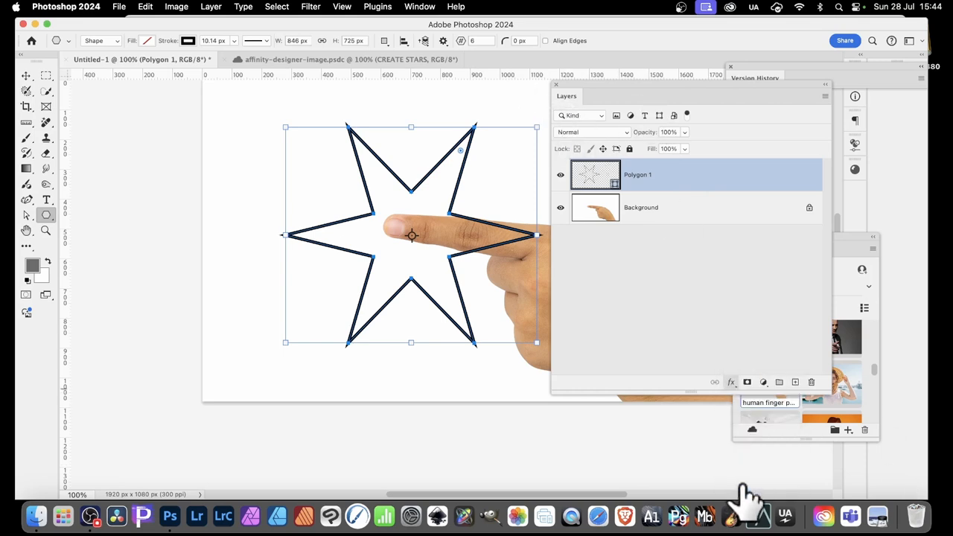
- Apply a drop shadow (opacity 59%, distance 79, spread 15, size 51) to the star layer
click(731, 382)
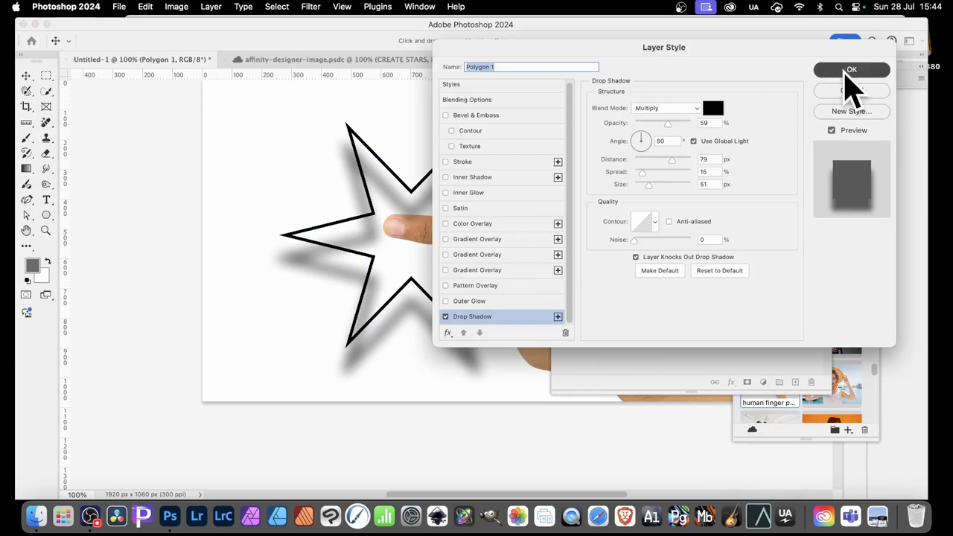
click(851, 70)
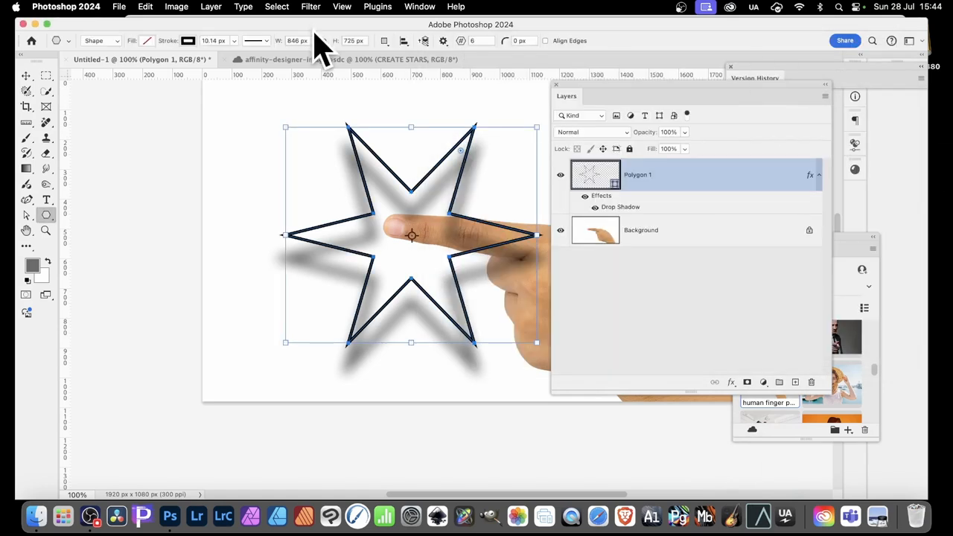
mouse_move(318, 46)
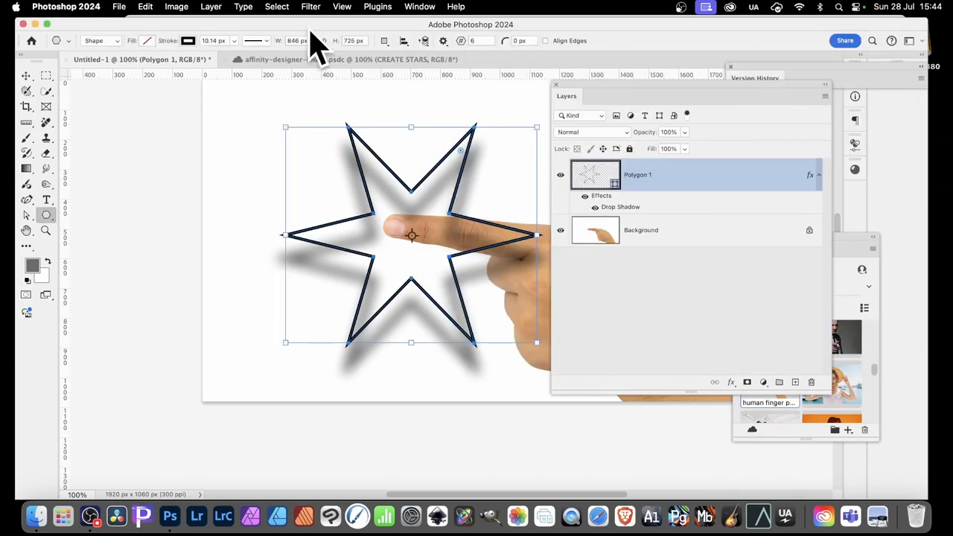